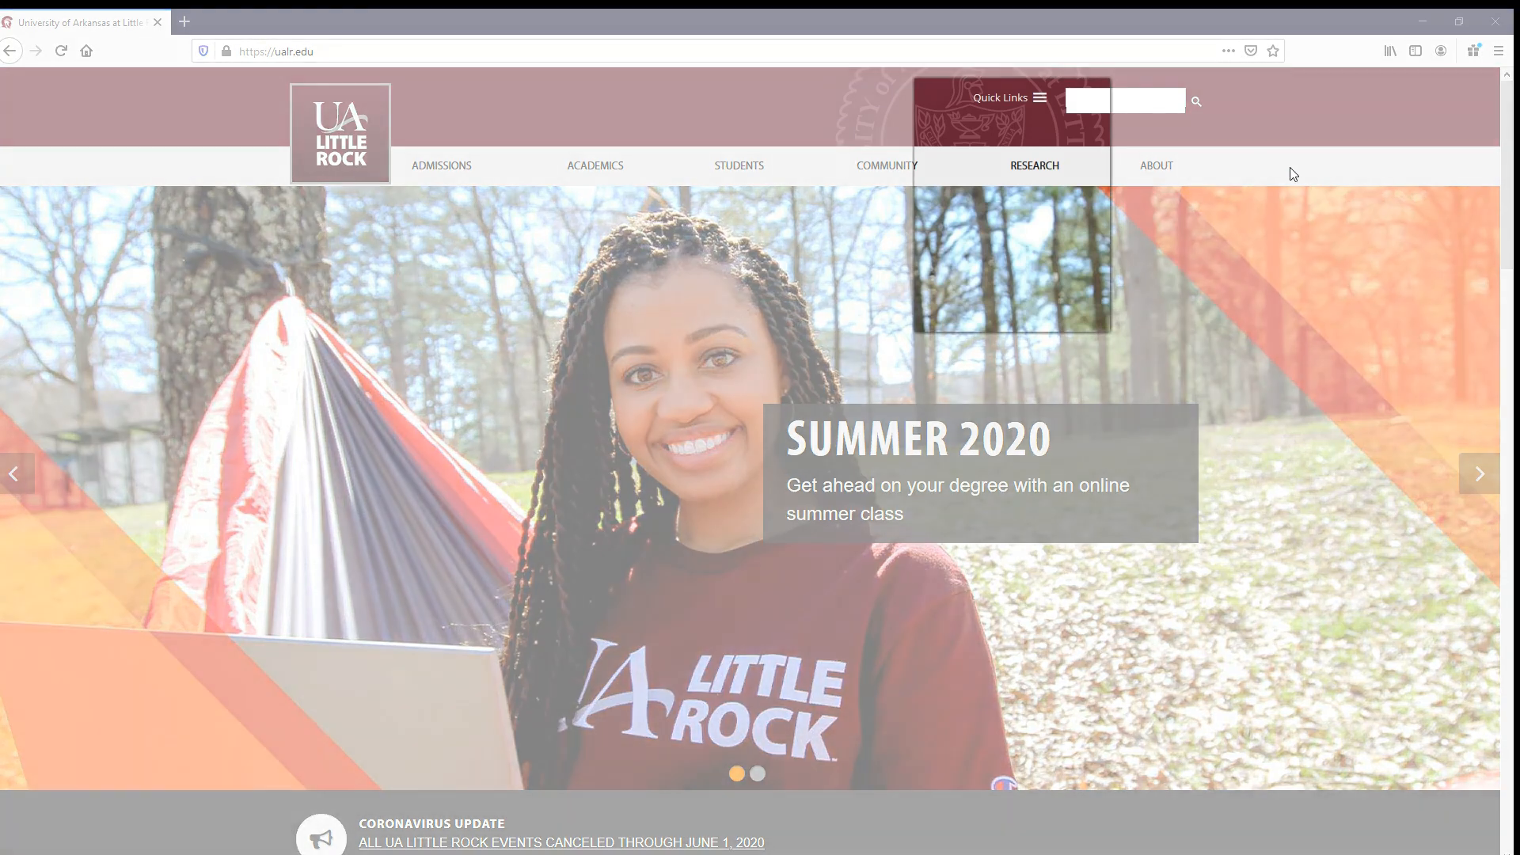
# Open the Quick Links menu in the ualr.edu header.
pyautogui.click(1008, 98)
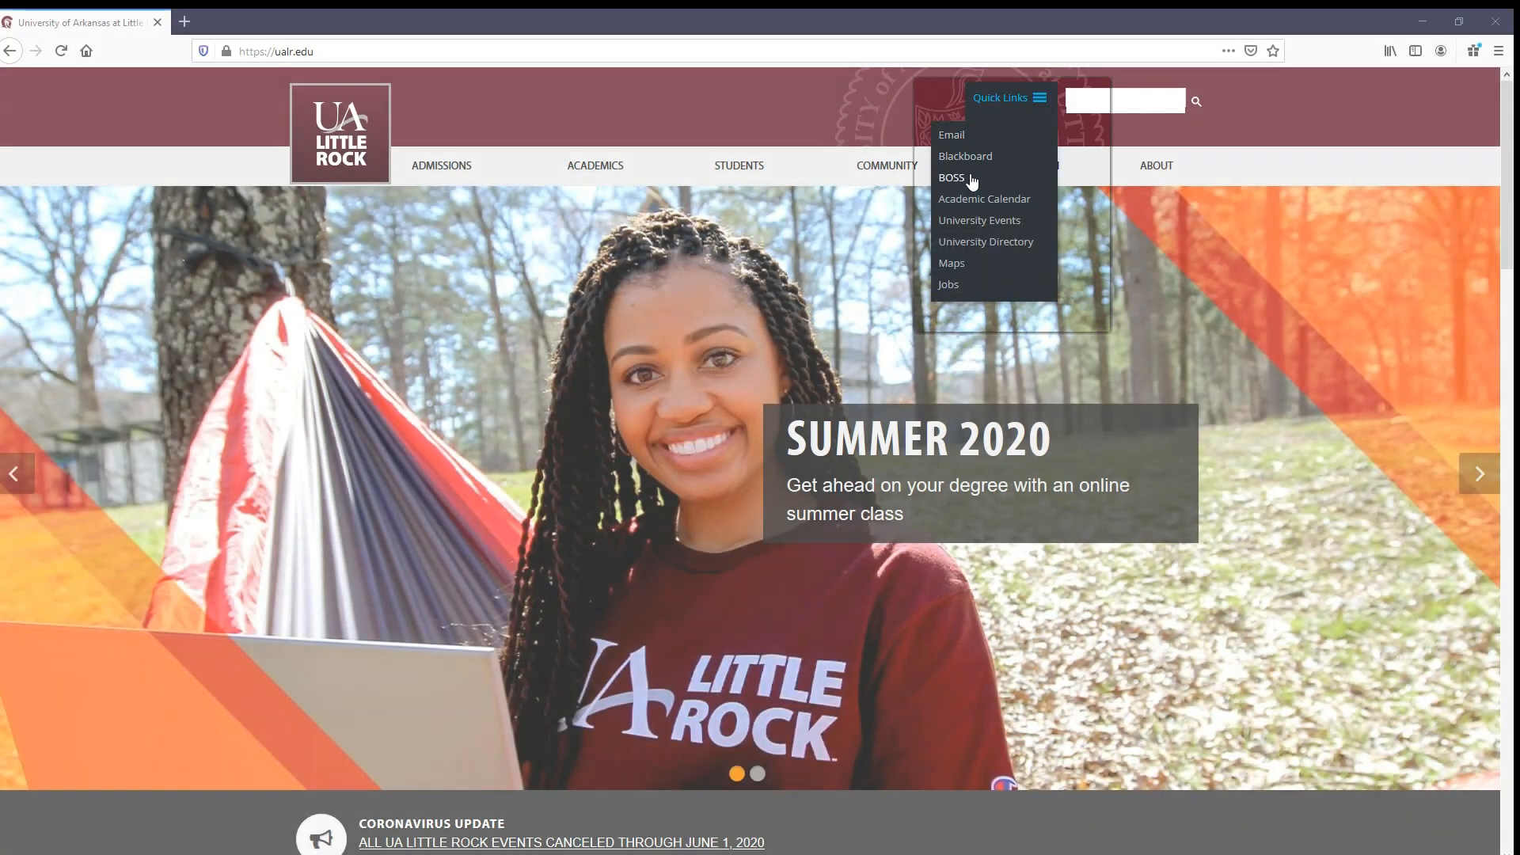
pyautogui.click(952, 177)
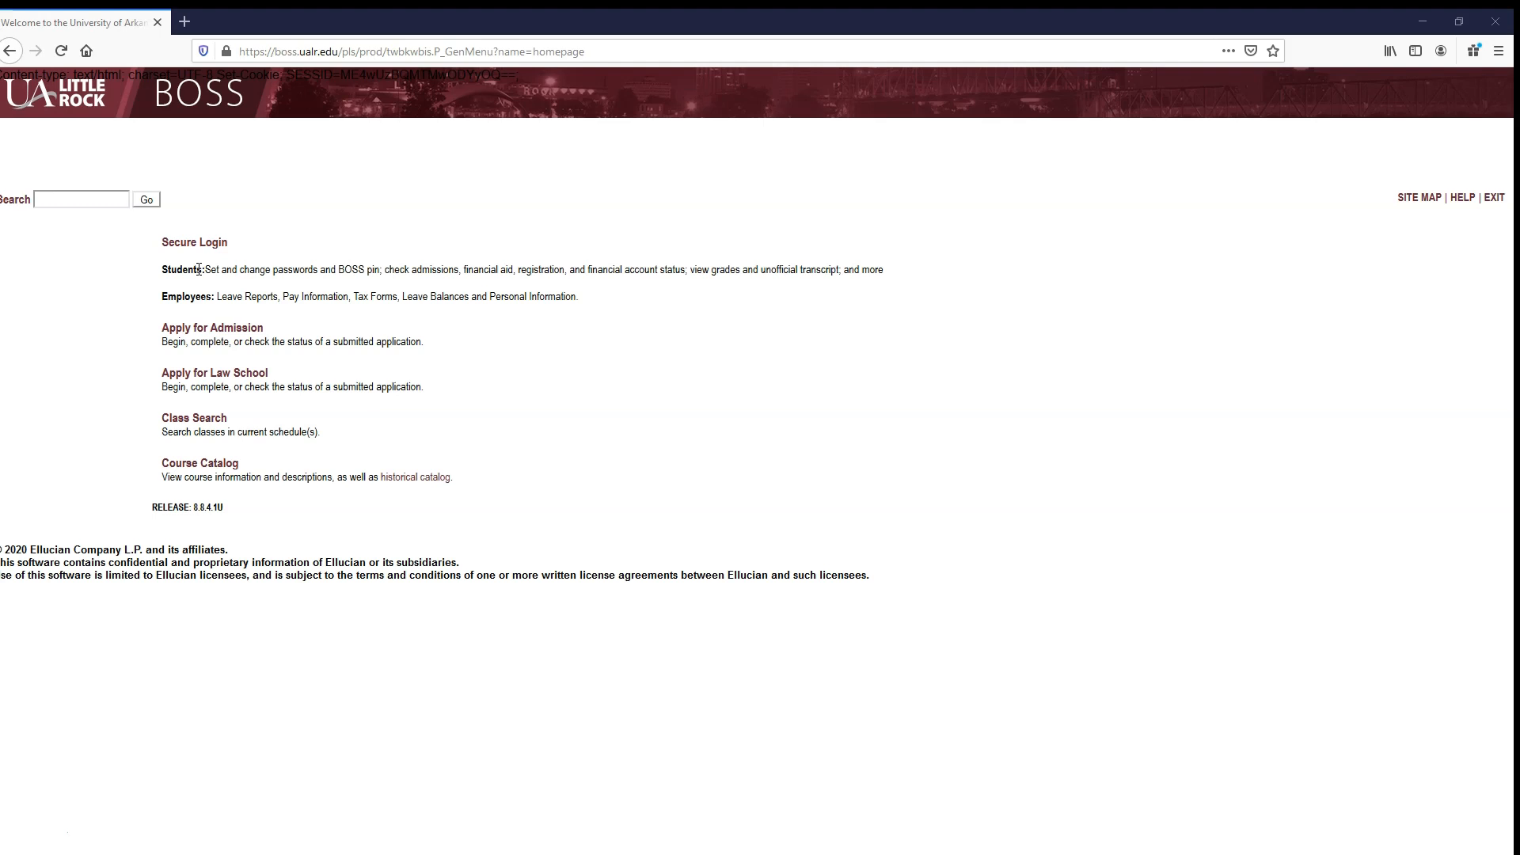
pyautogui.click(194, 242)
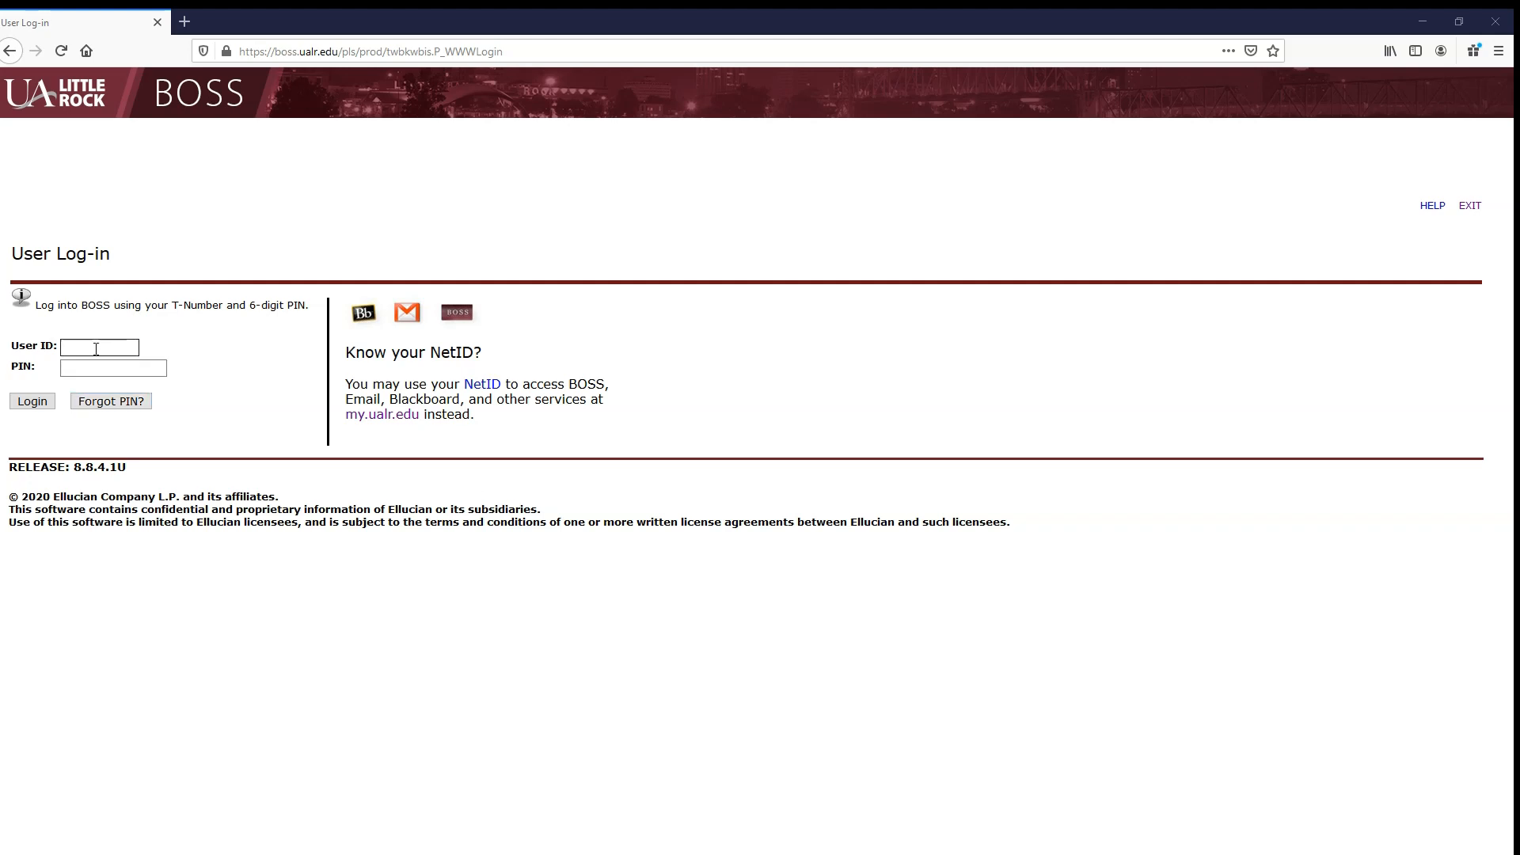
pyautogui.write('t00680104')
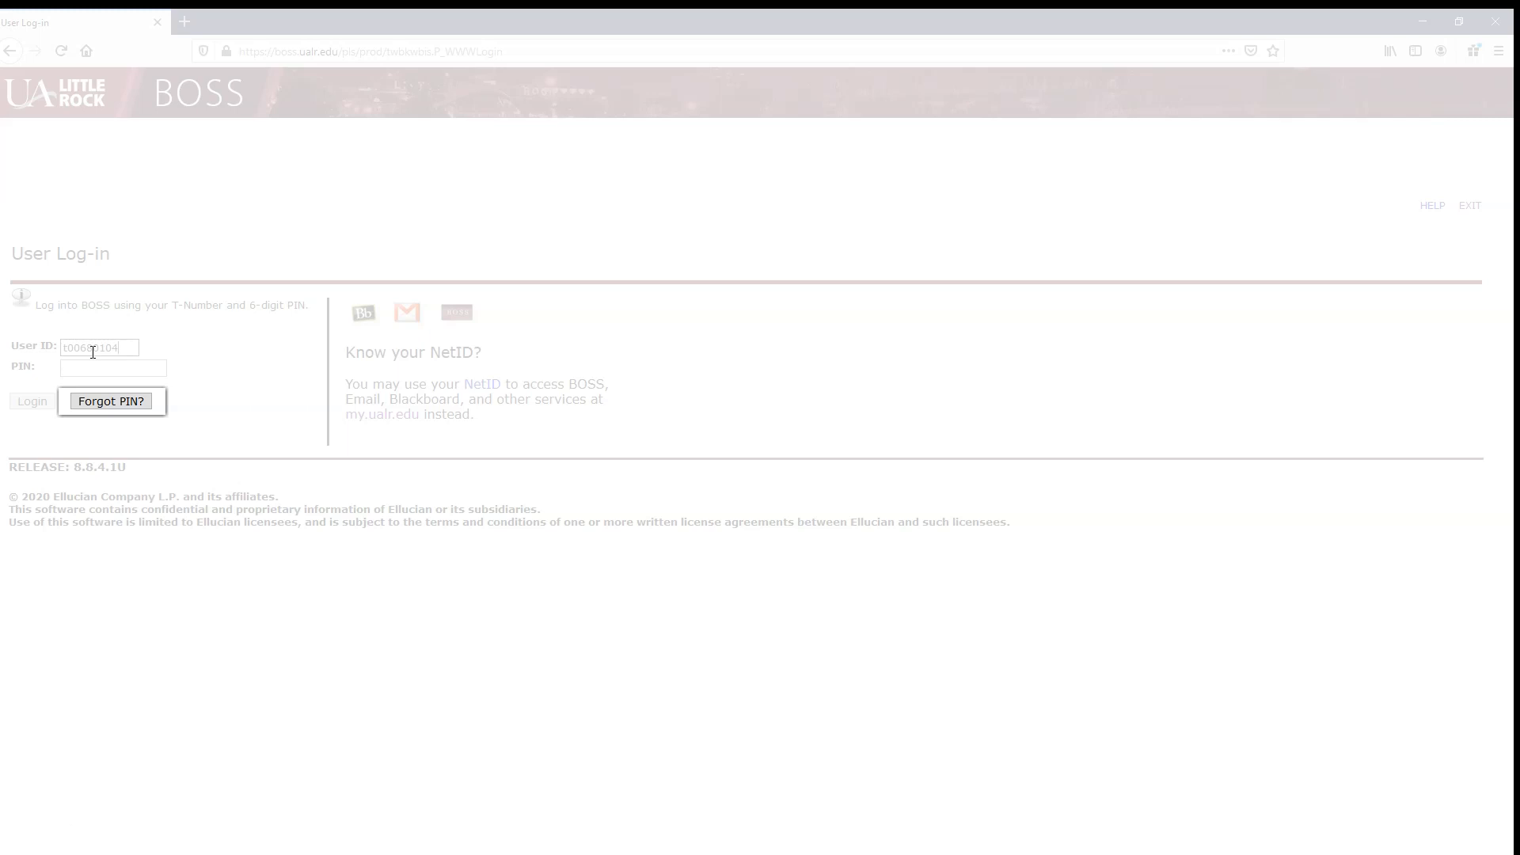
pyautogui.click(111, 402)
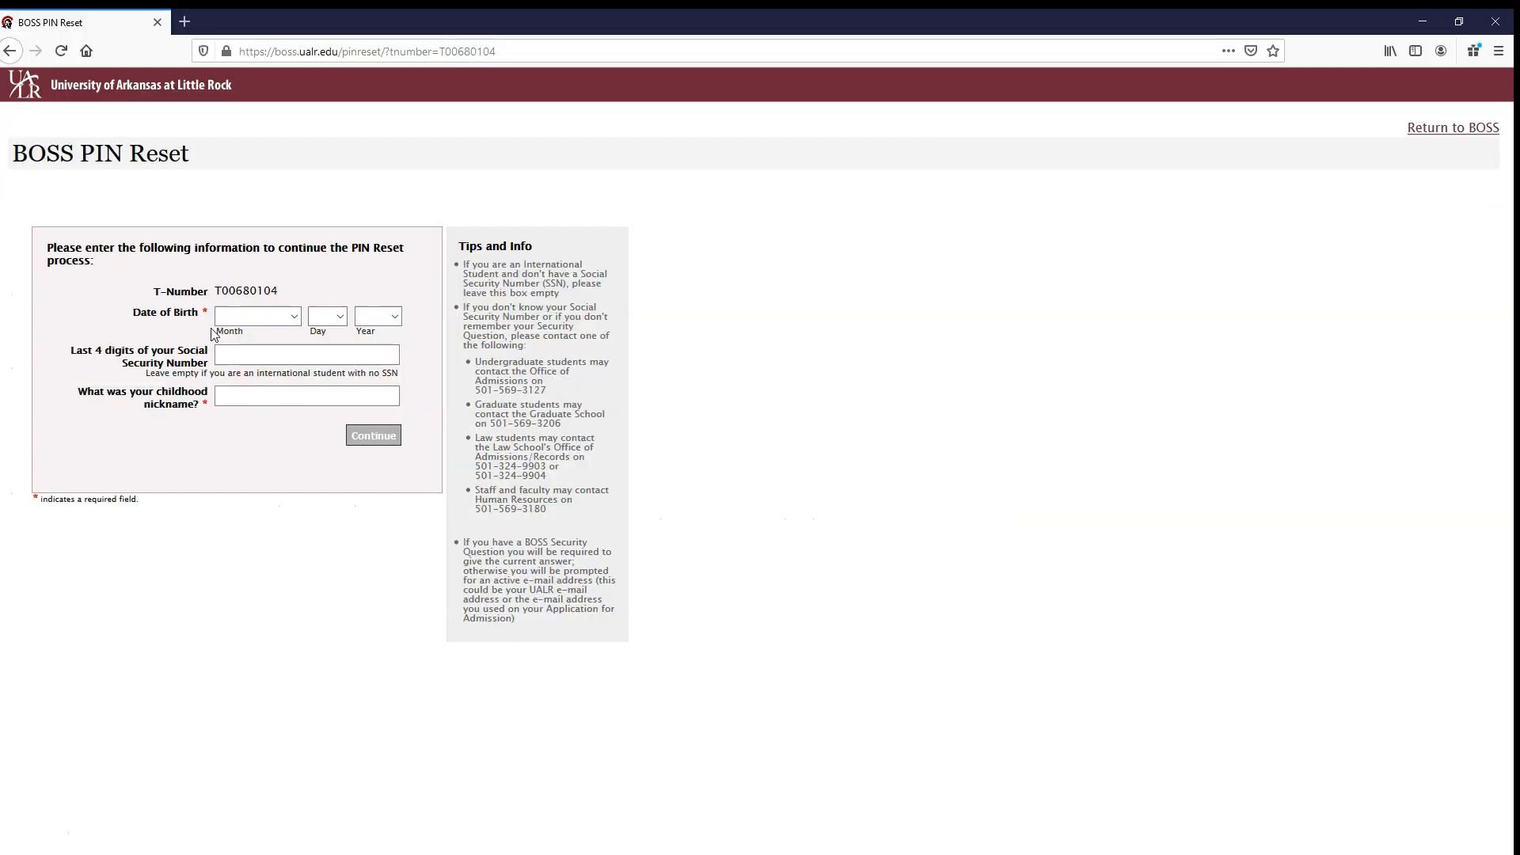
pyautogui.click(257, 315)
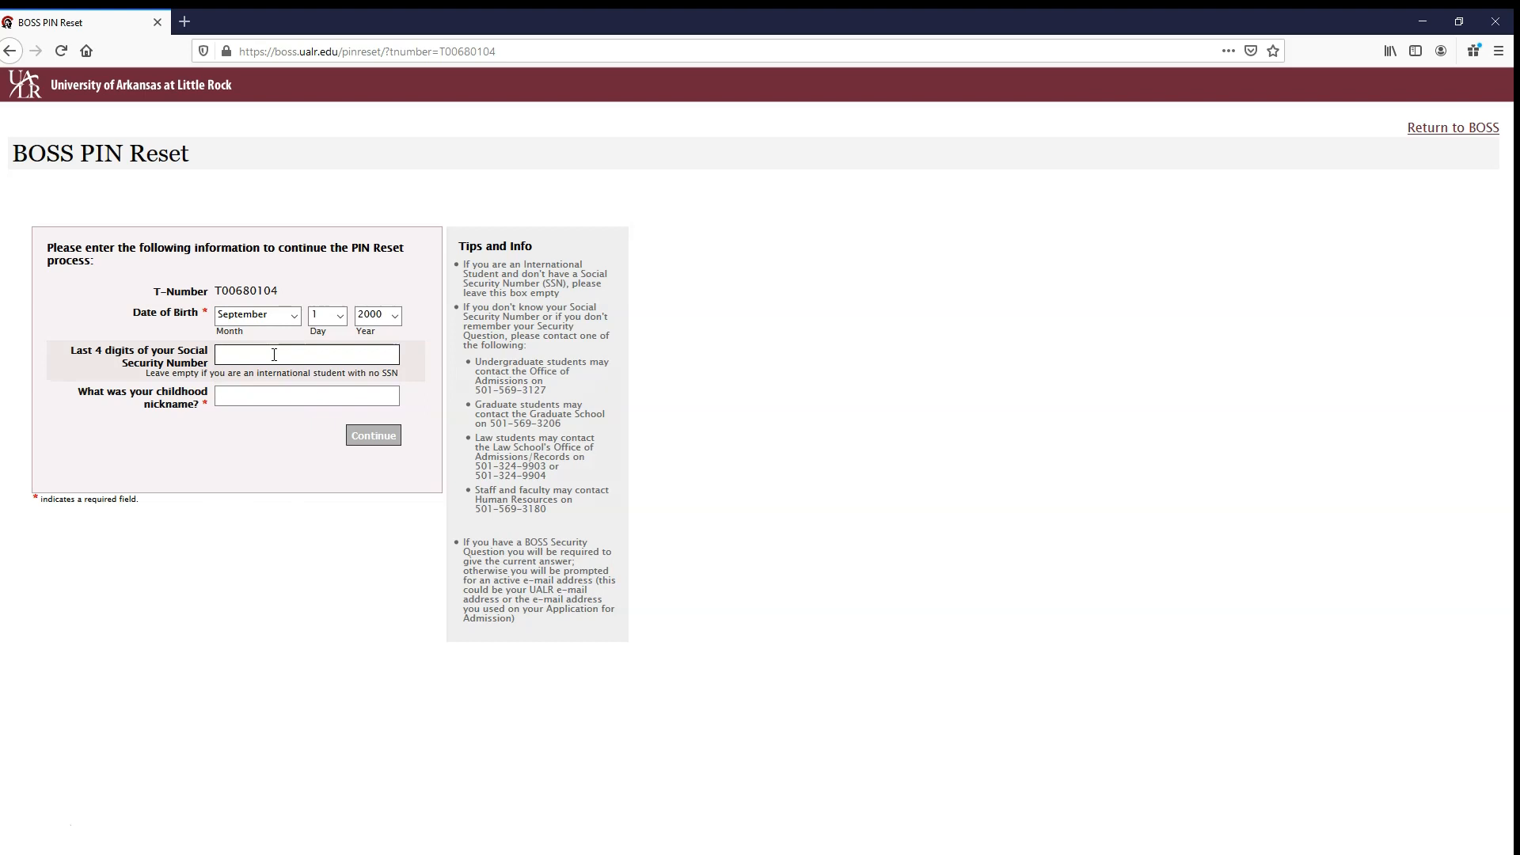
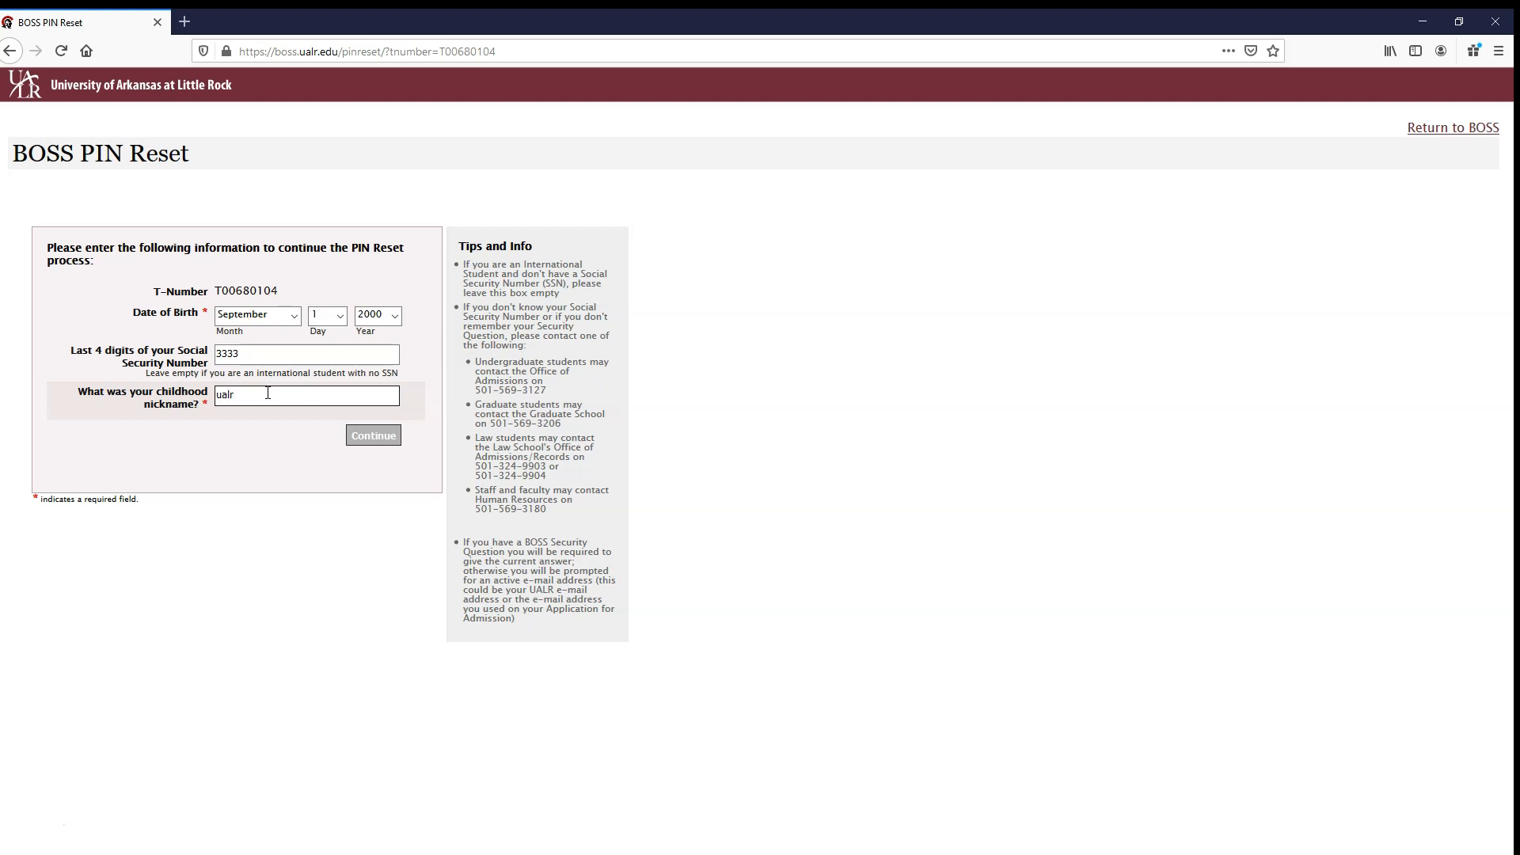
pyautogui.click(373, 435)
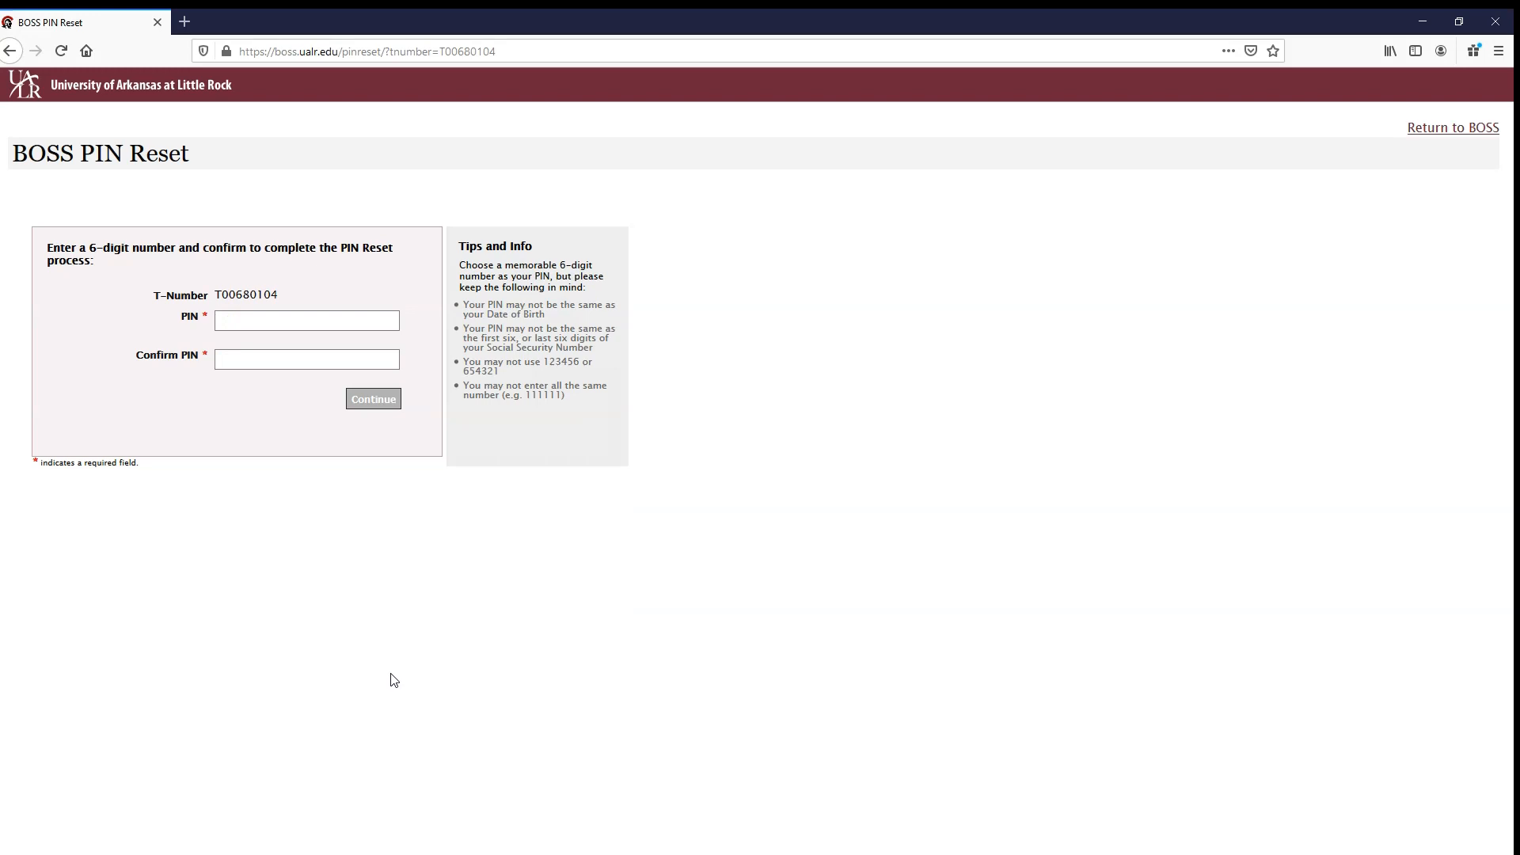
# Enter and confirm a new six-digit PIN, then submit it.
pyautogui.click(307, 320)
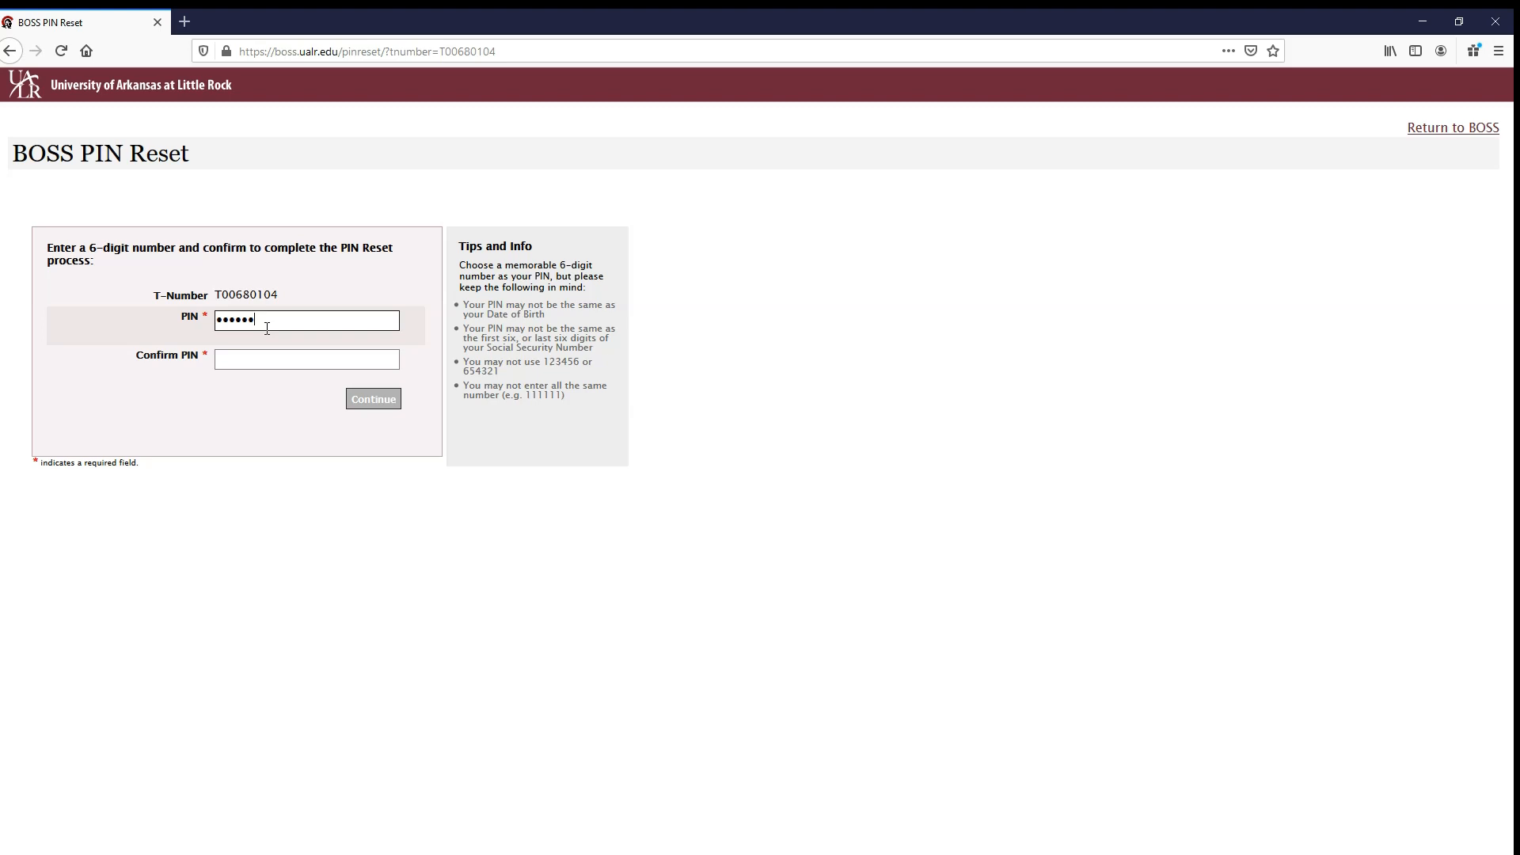
pyautogui.click(307, 359)
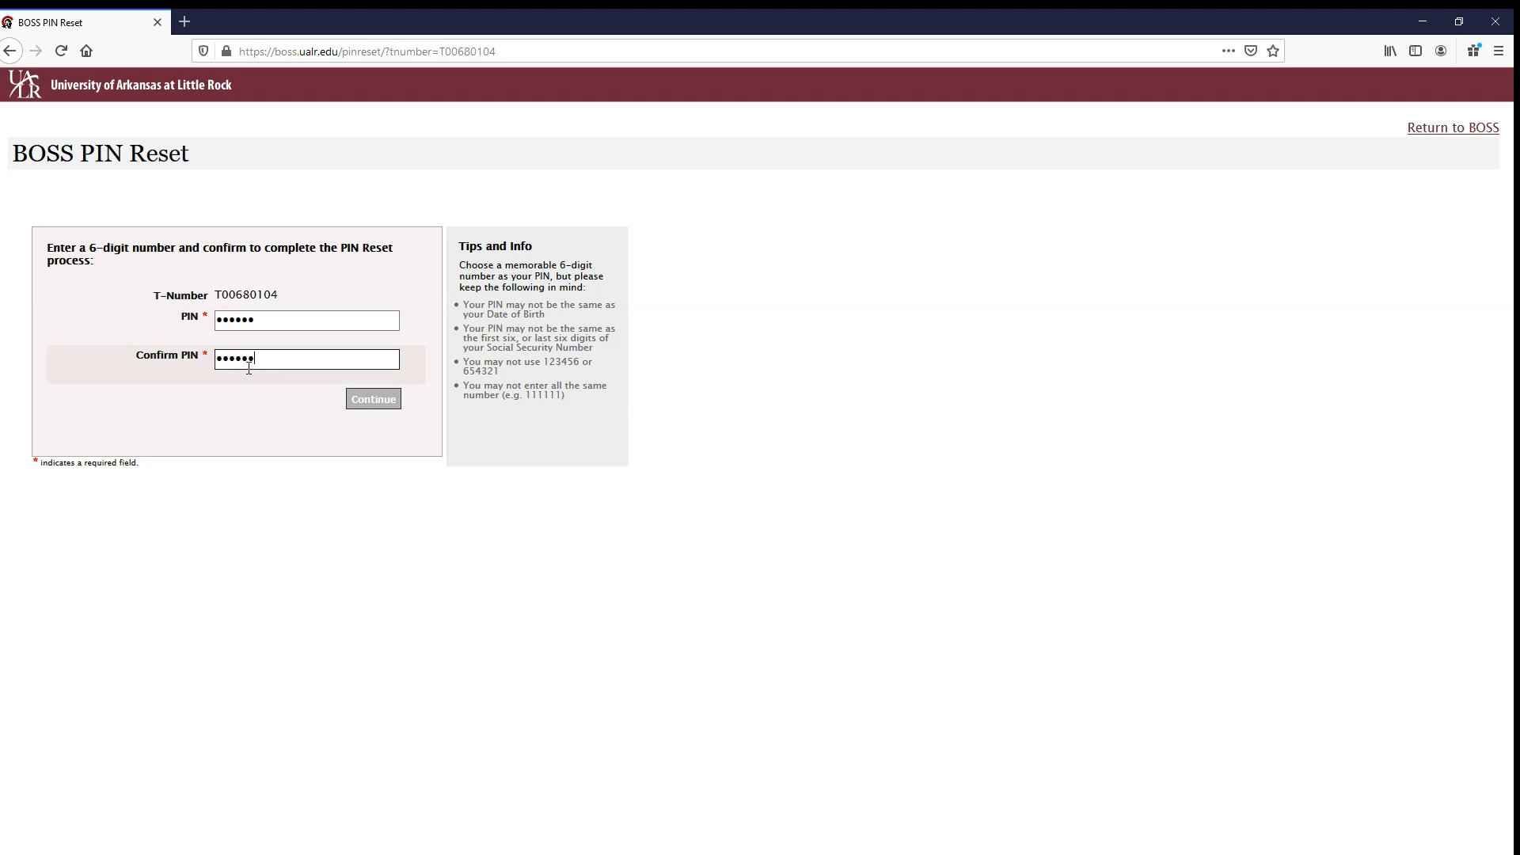
pyautogui.click(372, 398)
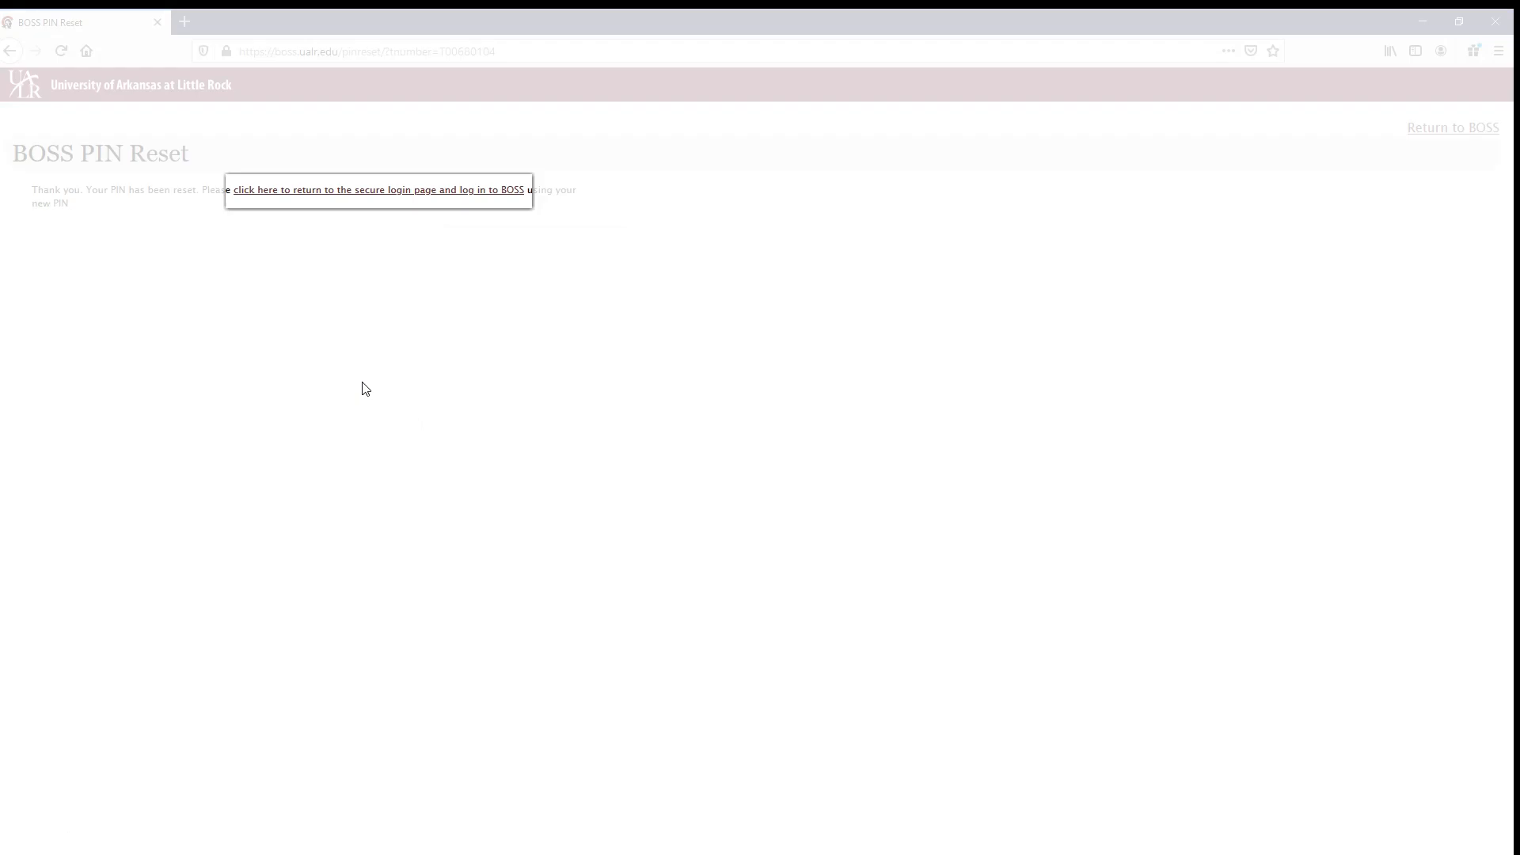
pyautogui.moveTo(367, 200)
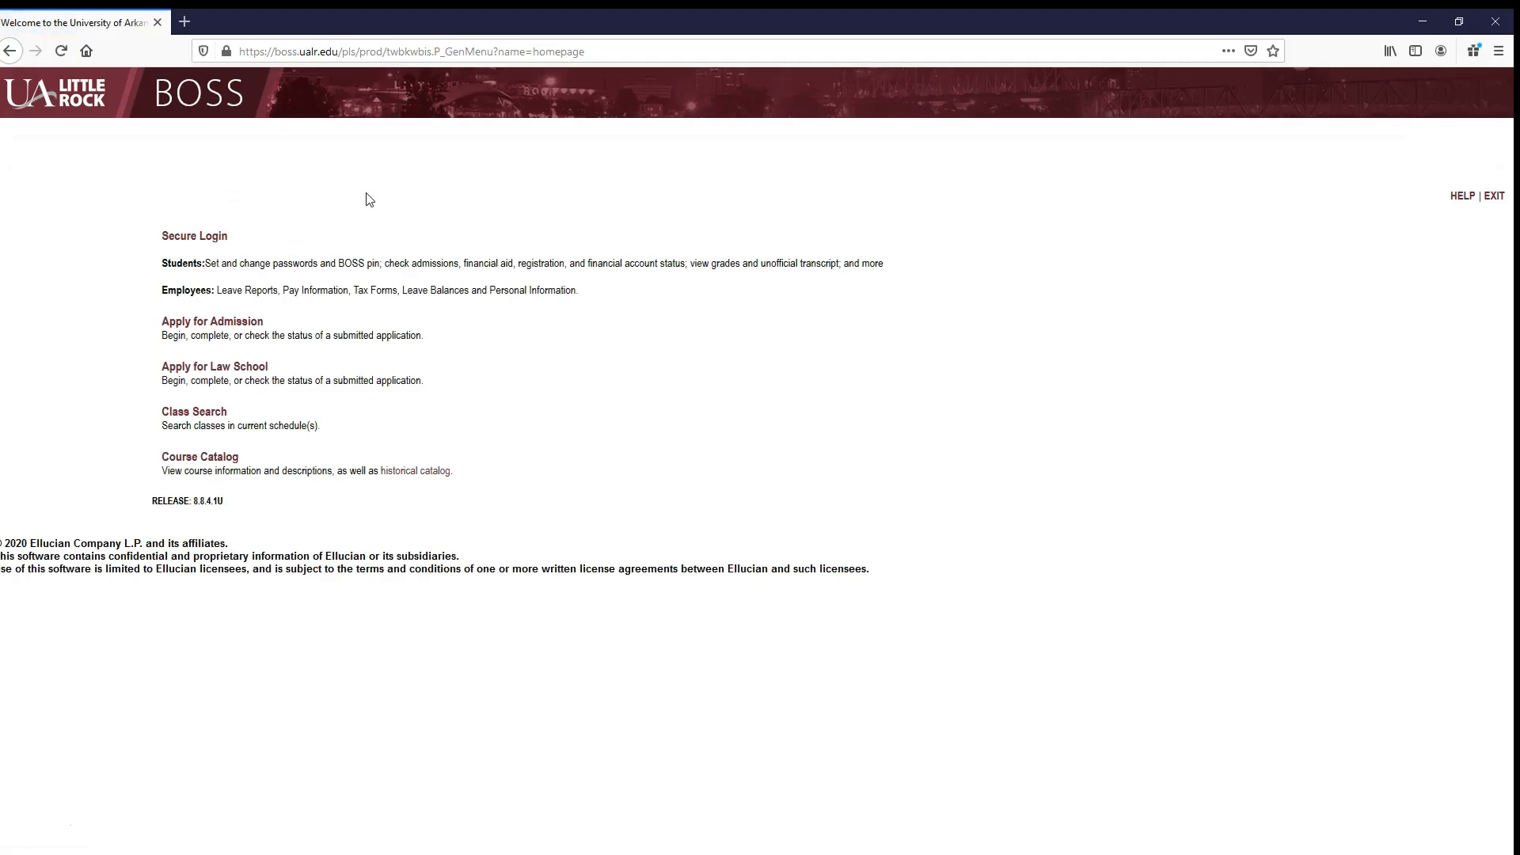
pyautogui.moveTo(194, 236)
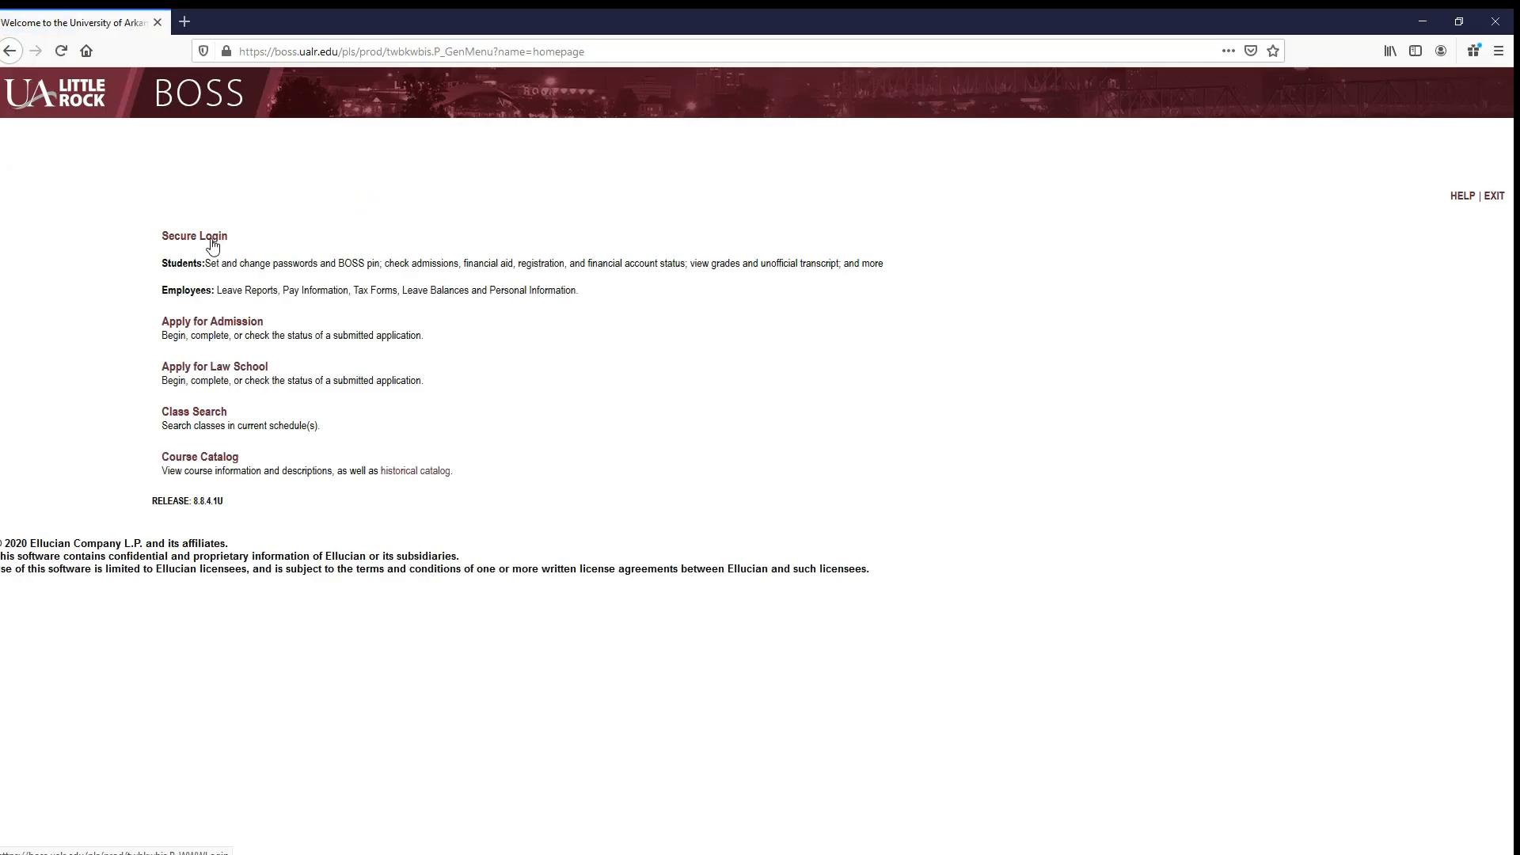
pyautogui.click(194, 236)
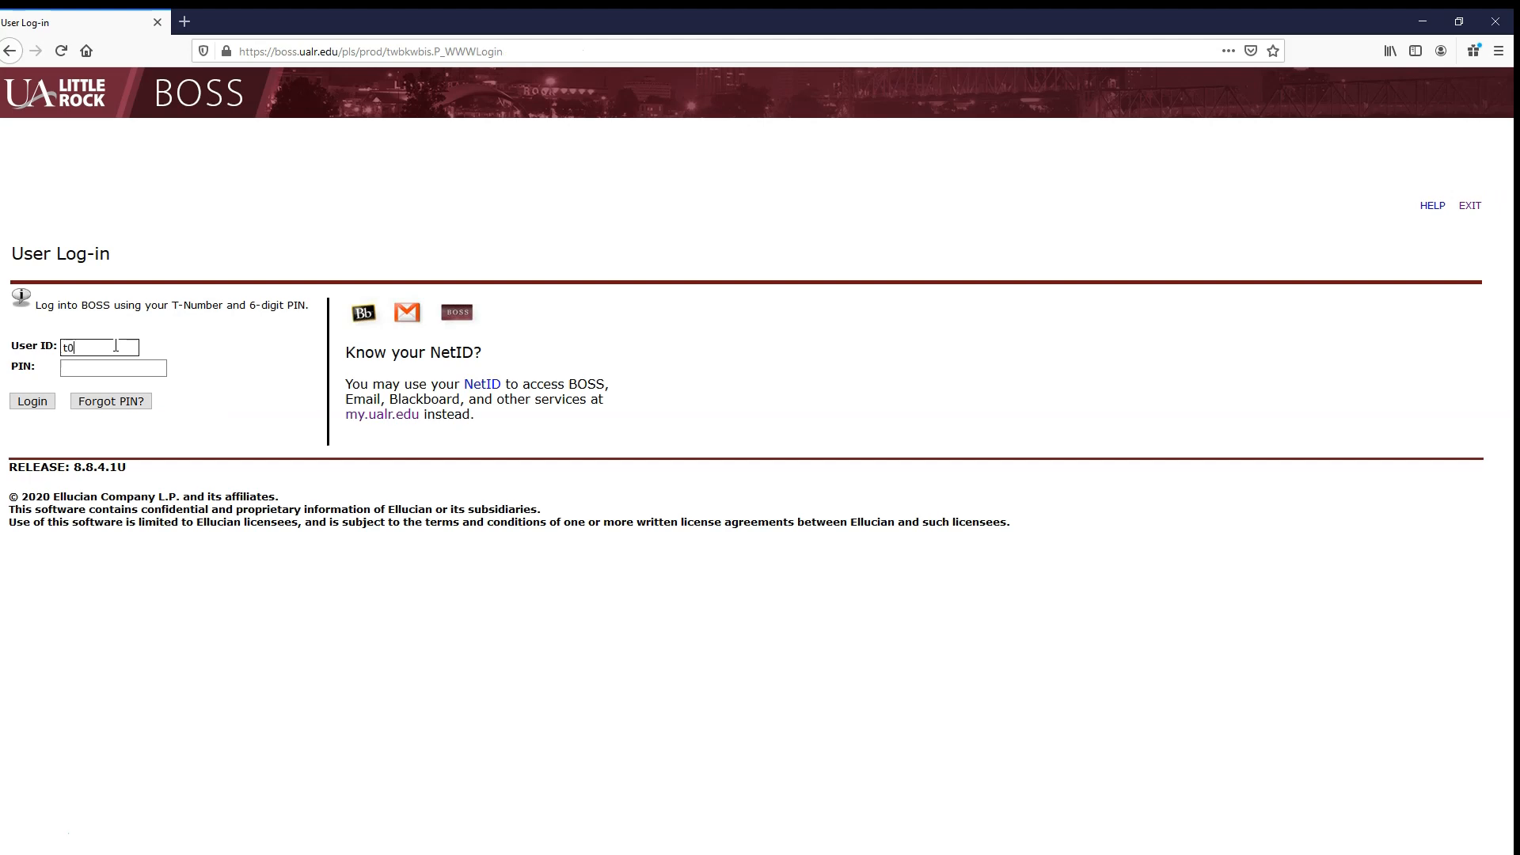
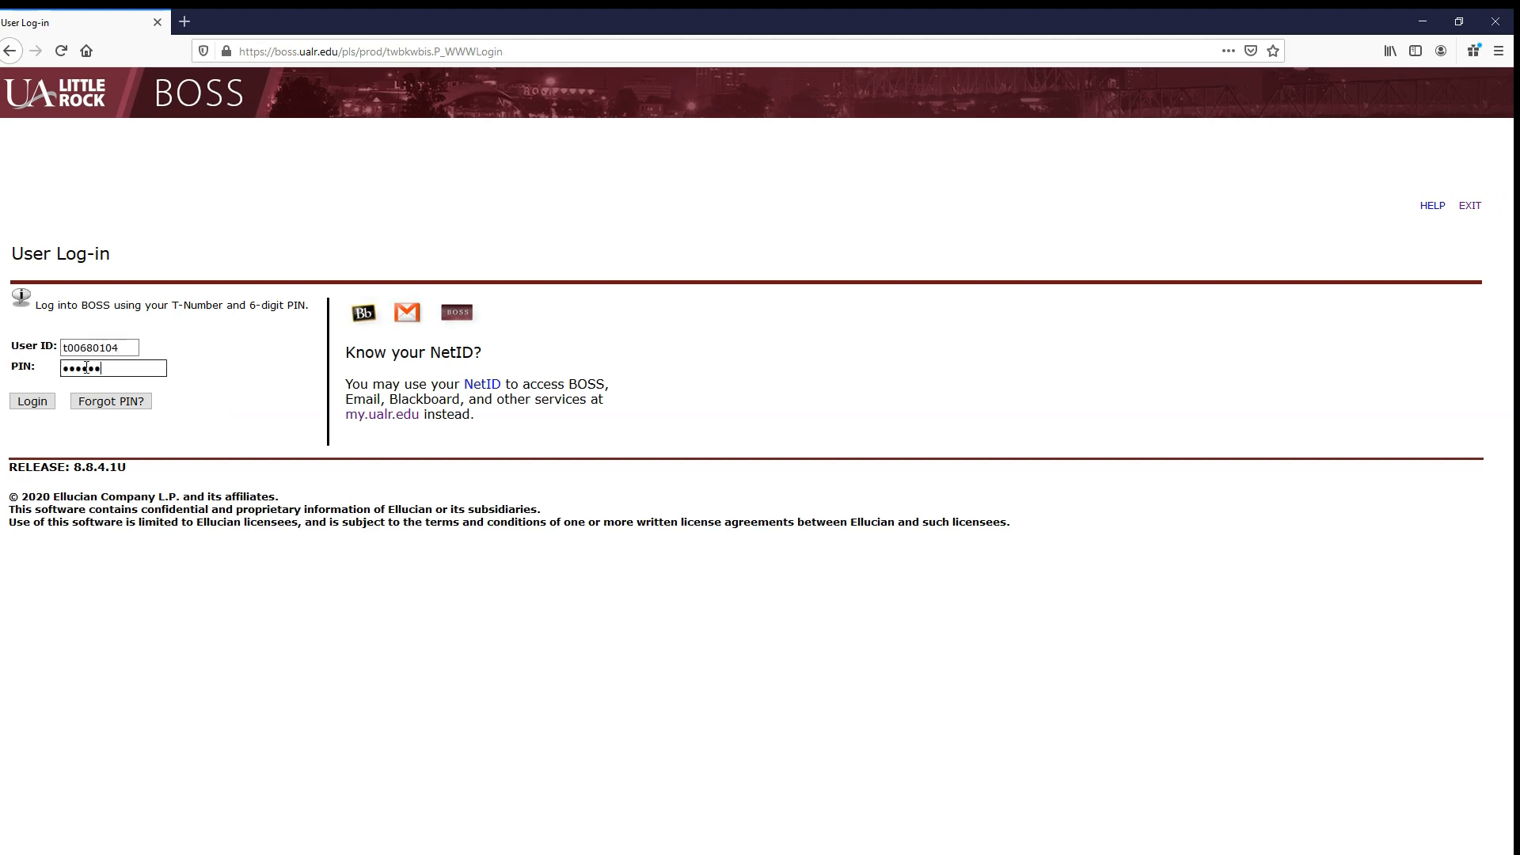
# Log in to the BOSS Main Menu with the new PIN.
pyautogui.click(31, 401)
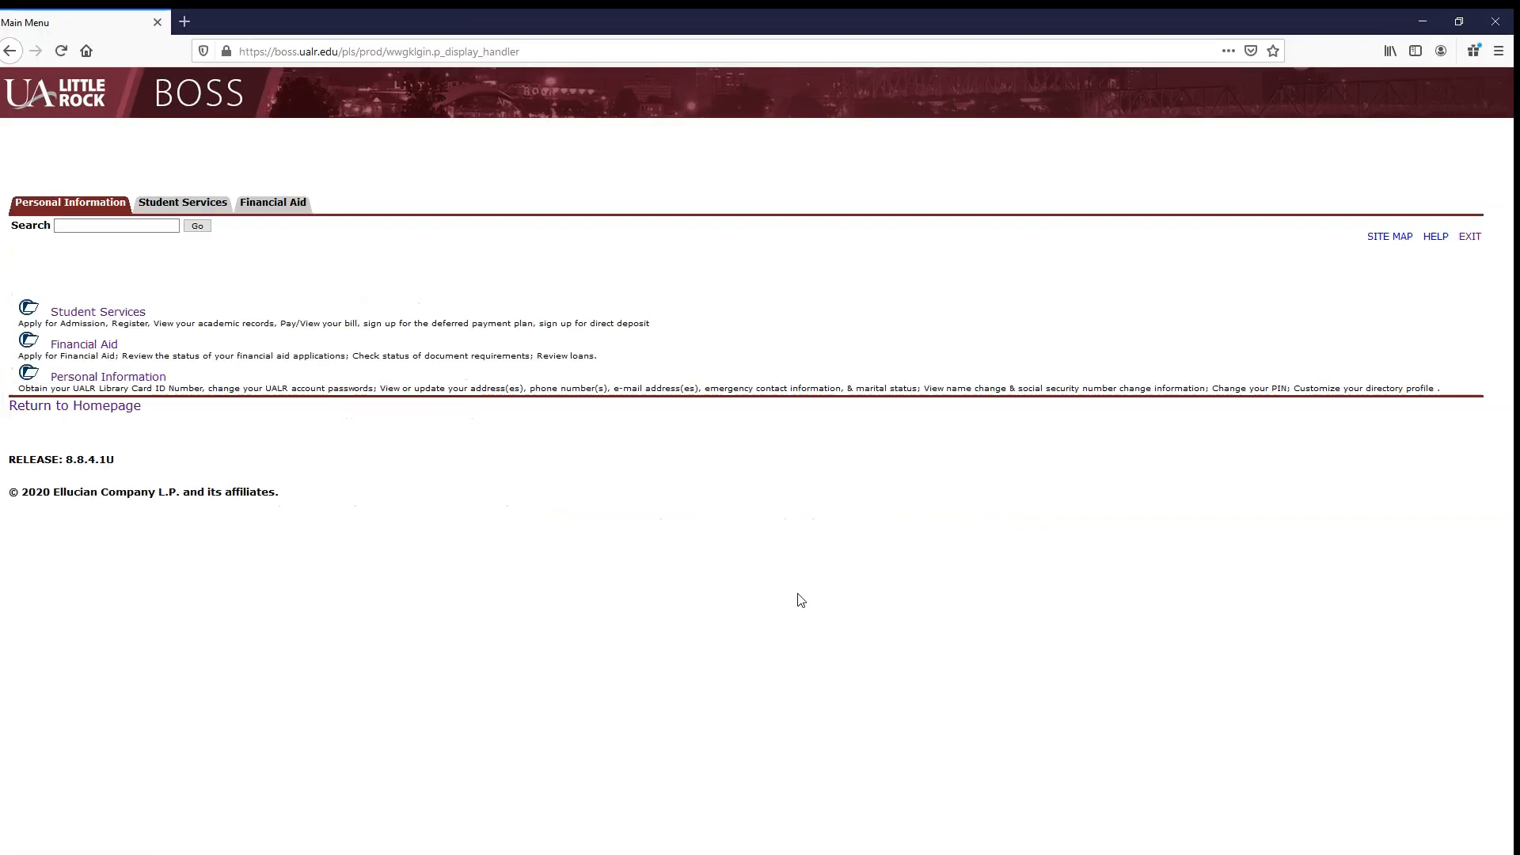
pyautogui.moveTo(994, 429)
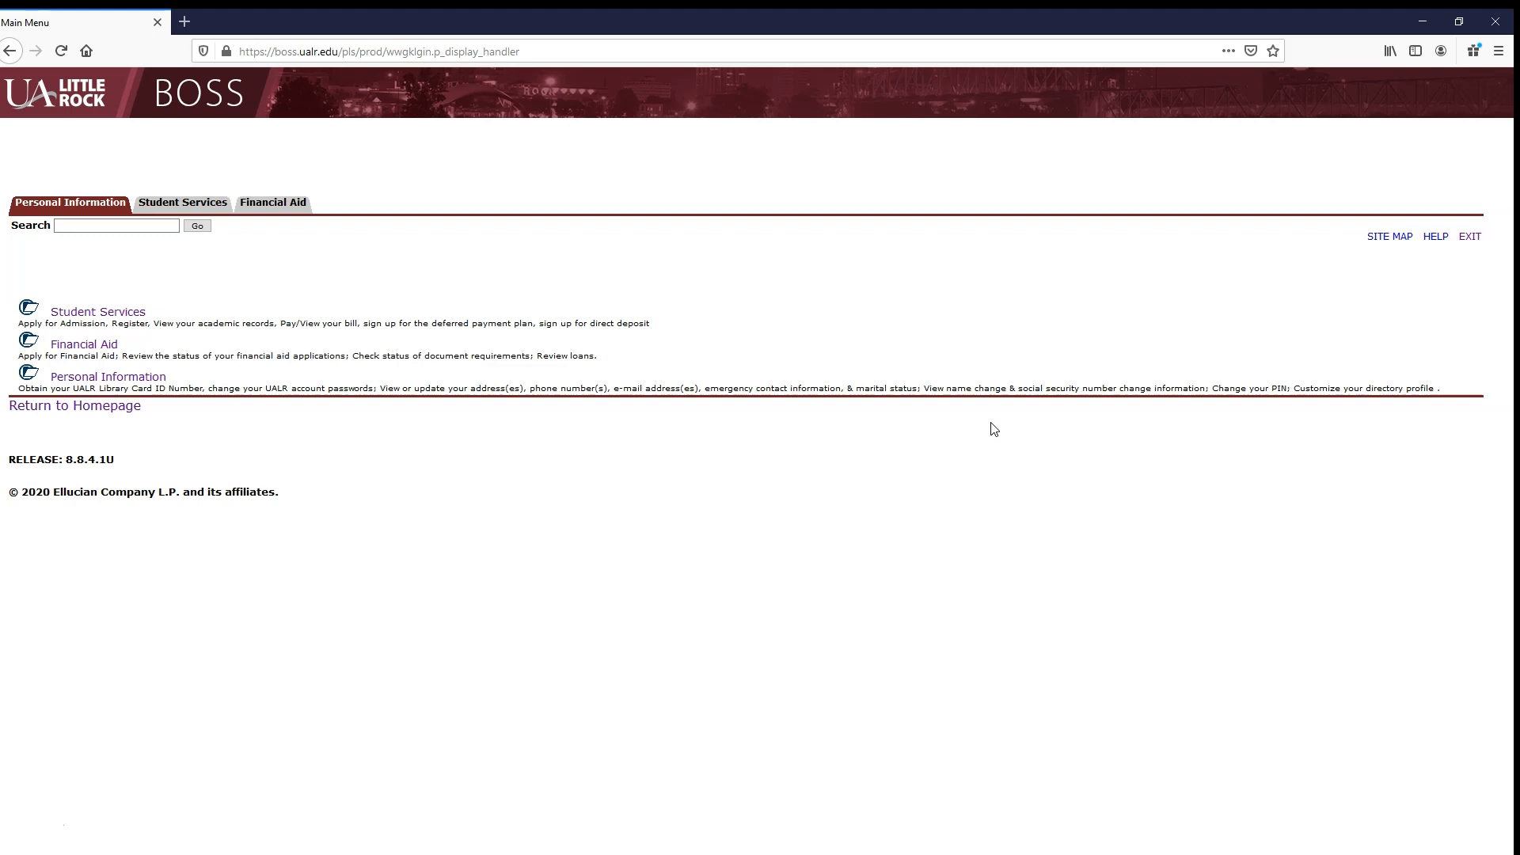
pyautogui.moveTo(369, 545)
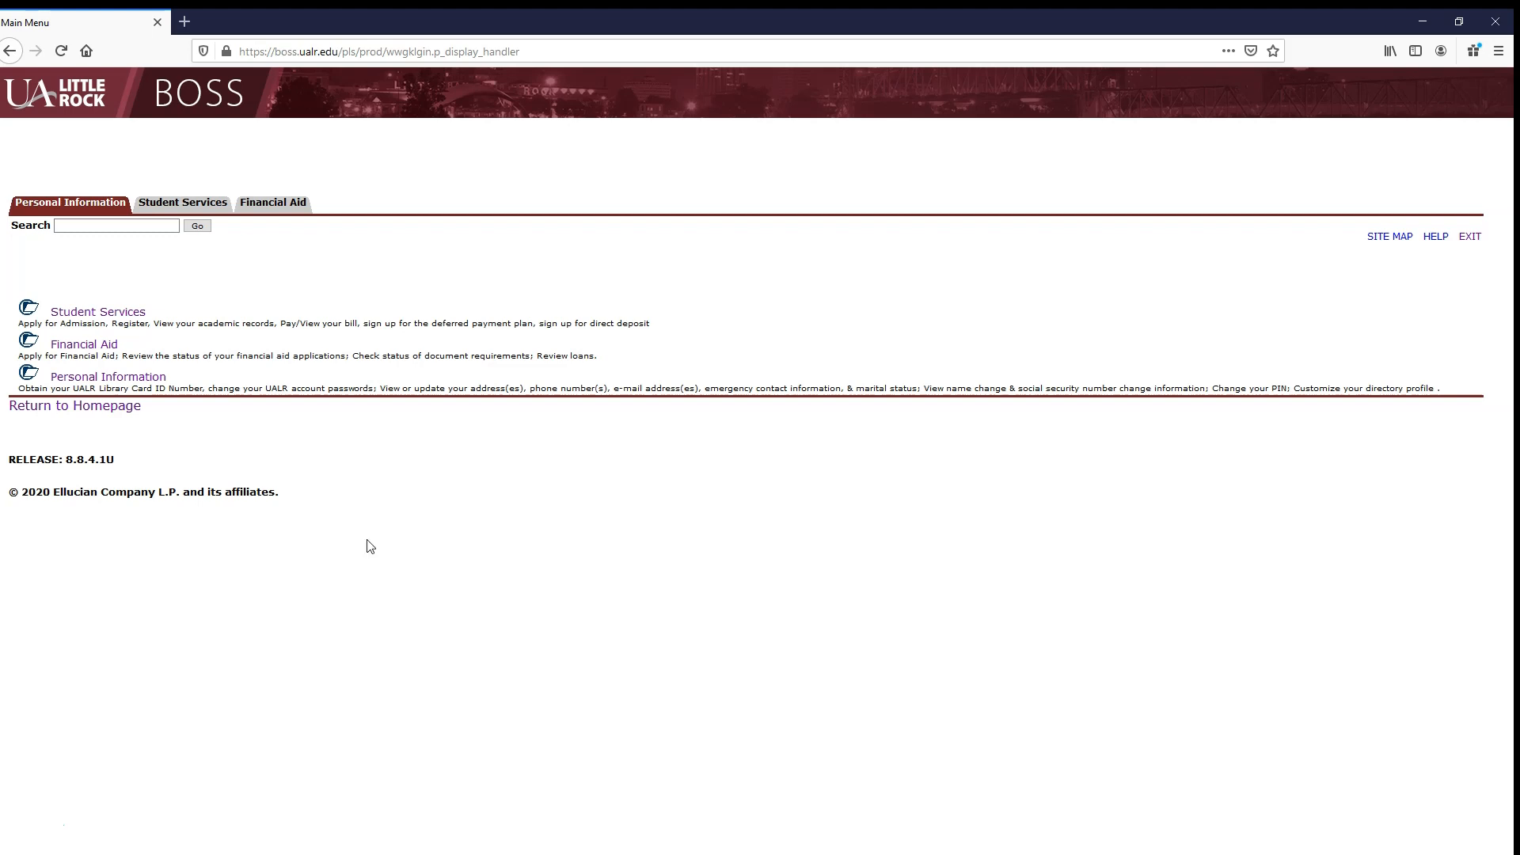